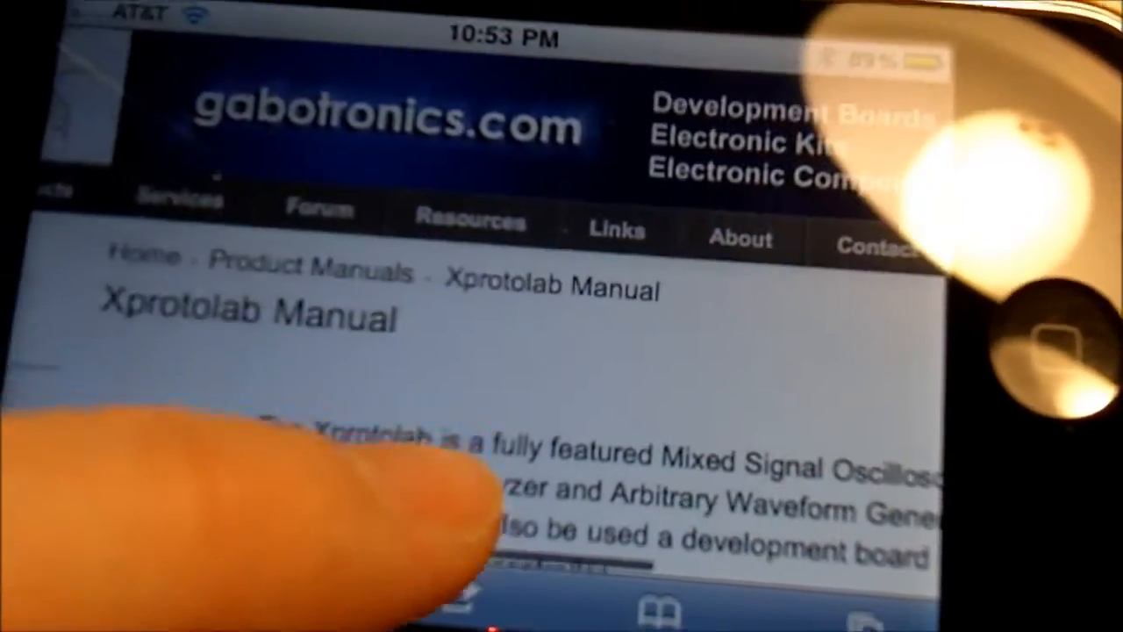
# Step: Switch the trigger mode from NORMAL to SINGLE at 2.5V/div and 512uS/div
pyautogui.scroll(-3)
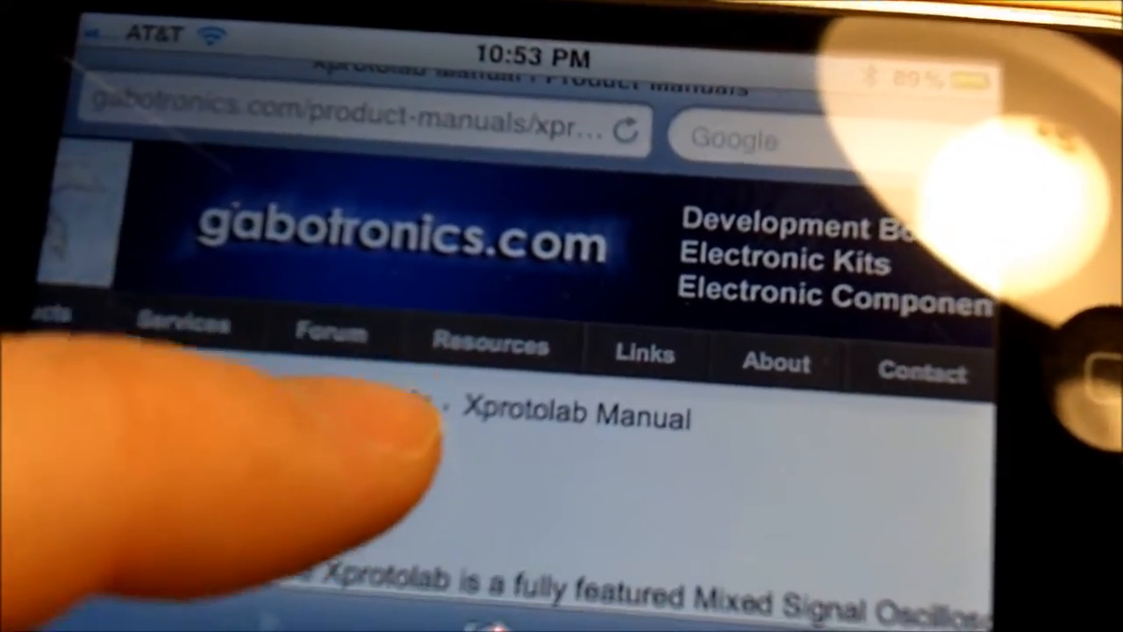
pyautogui.scroll(-3)
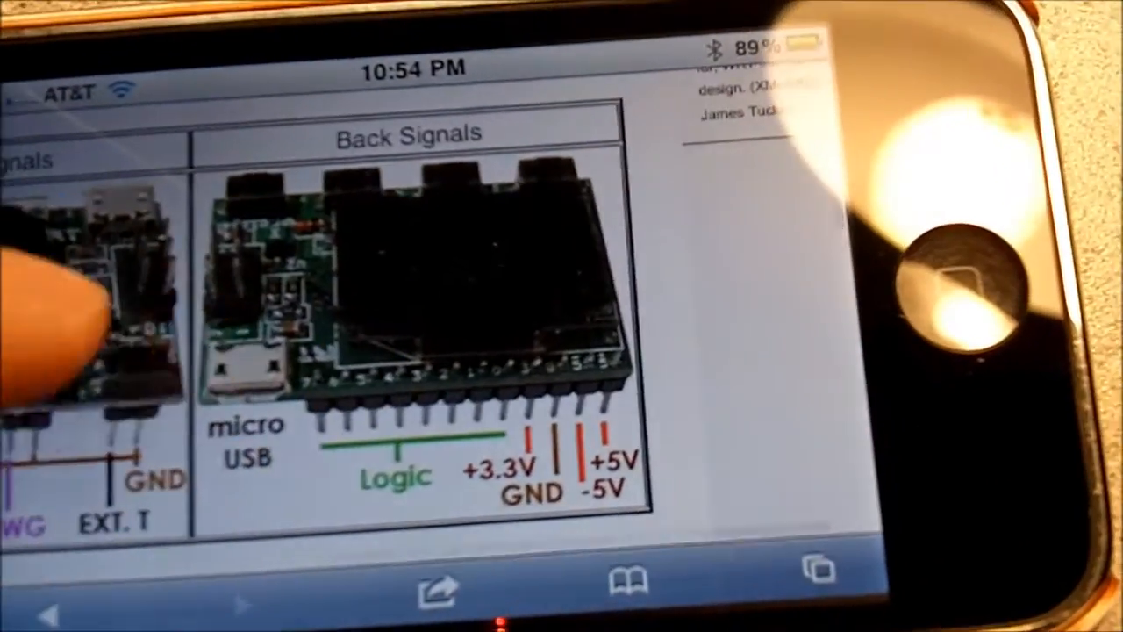
pyautogui.scroll(-3)
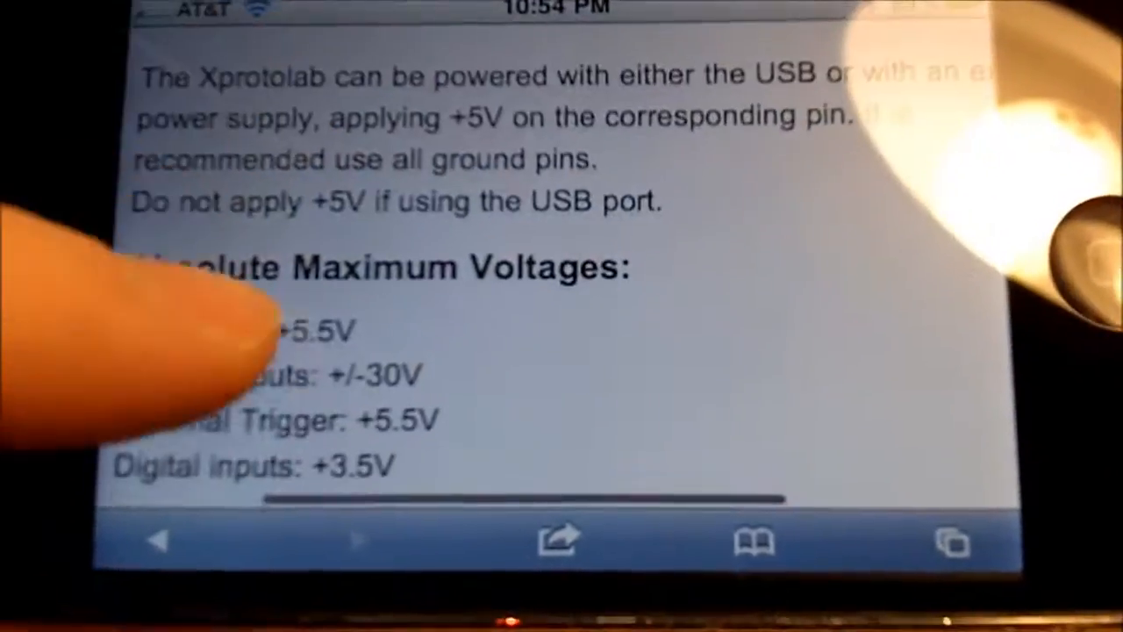
pyautogui.scroll(-3)
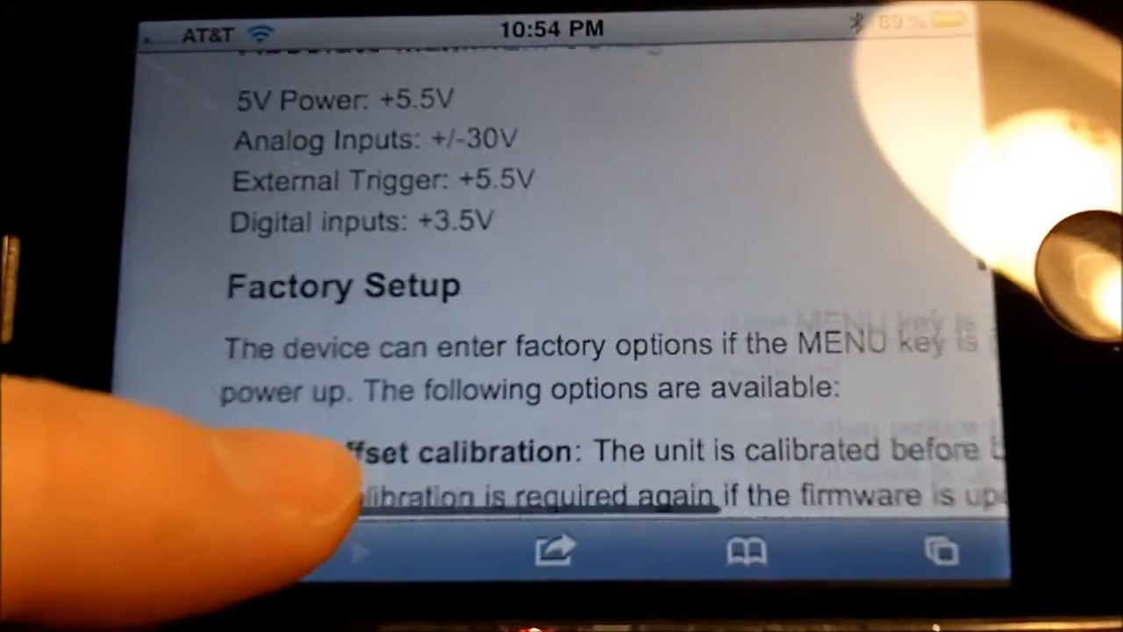
pyautogui.scroll(-3)
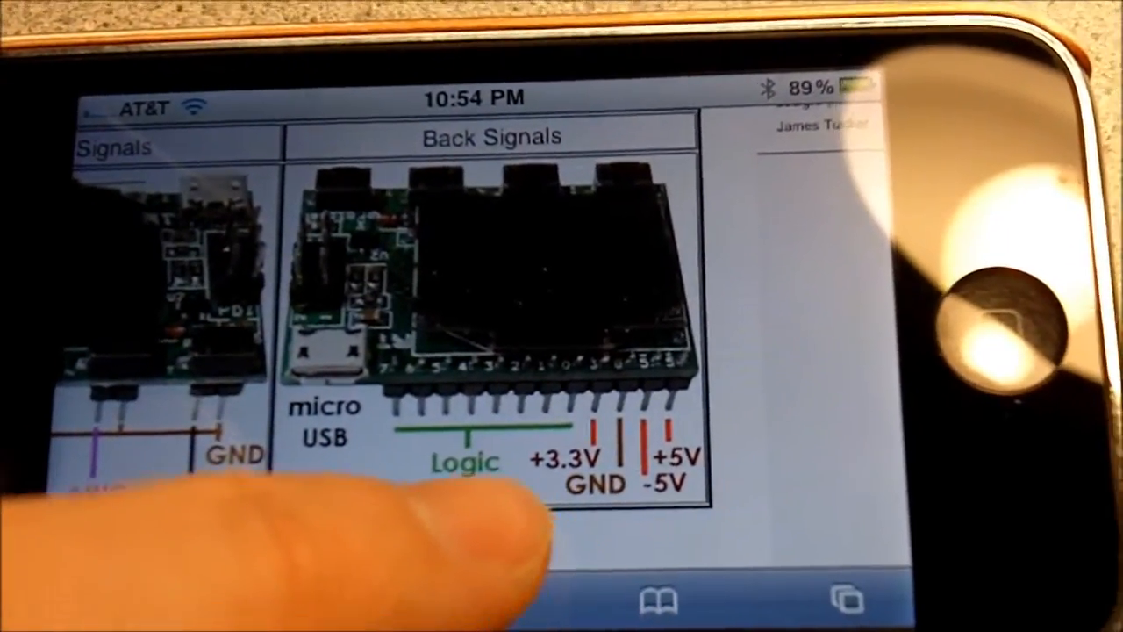
pyautogui.scroll(-3)
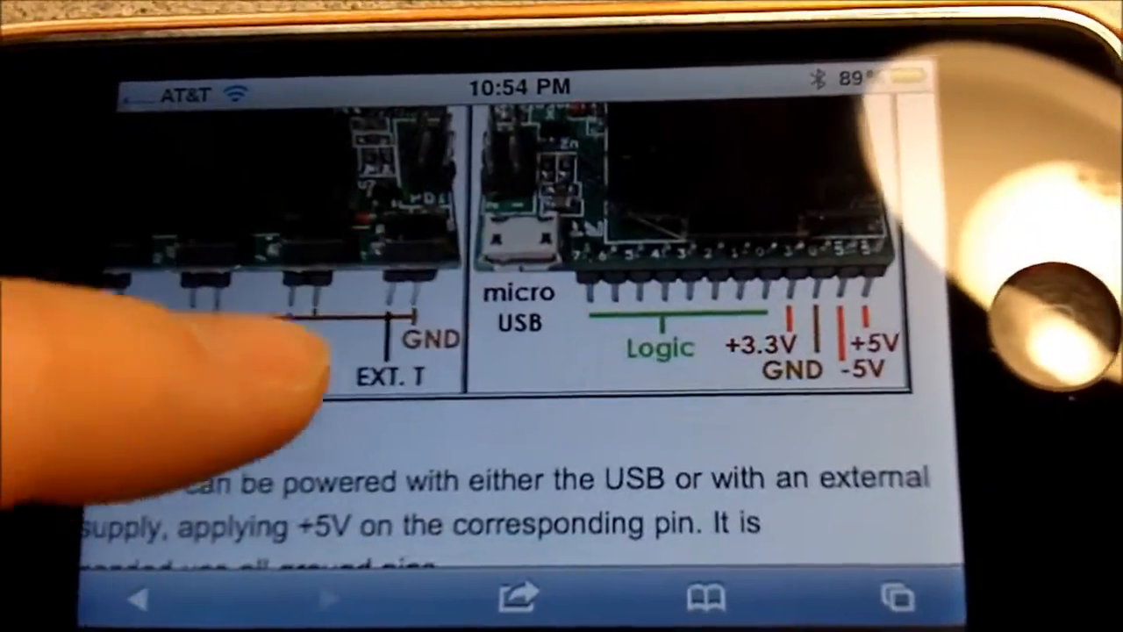
pyautogui.scroll(-3)
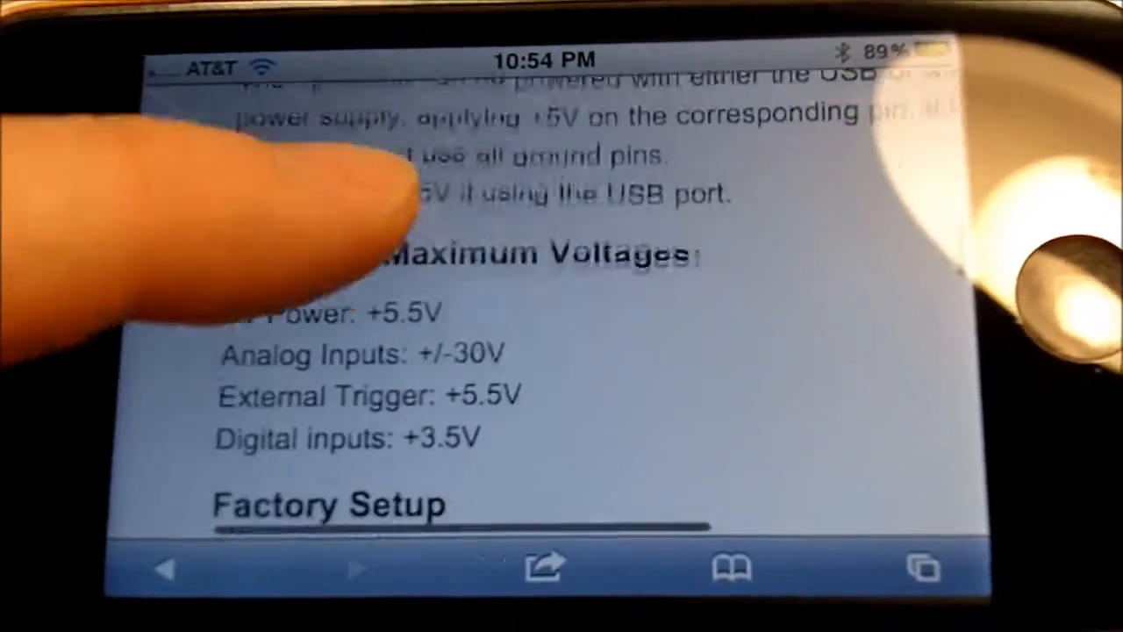
pyautogui.scroll(-3)
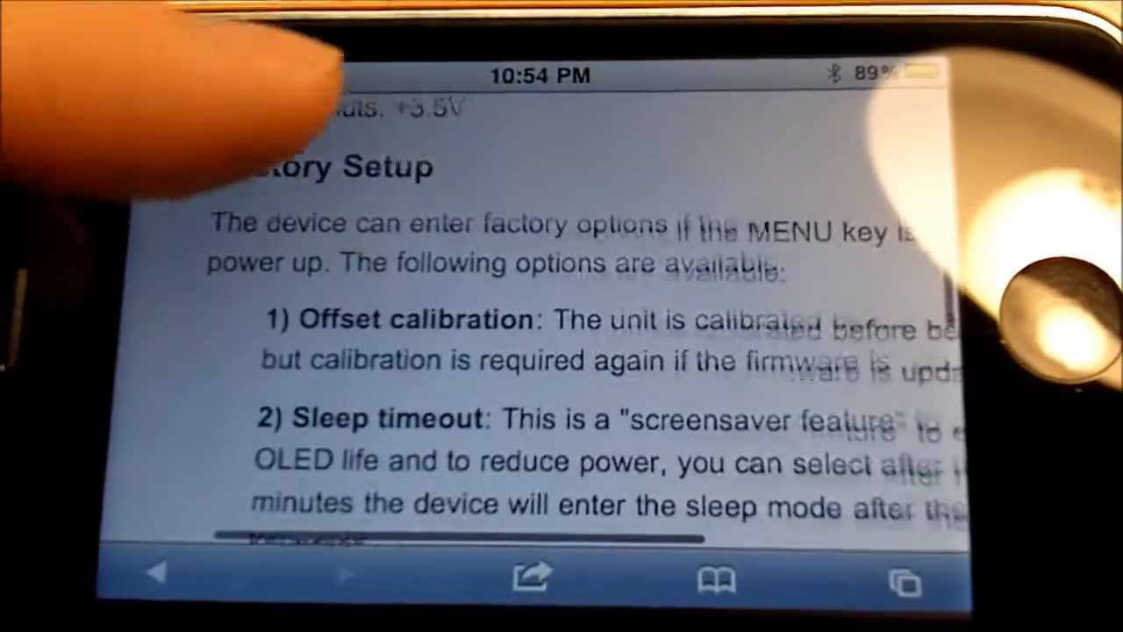
pyautogui.scroll(-3)
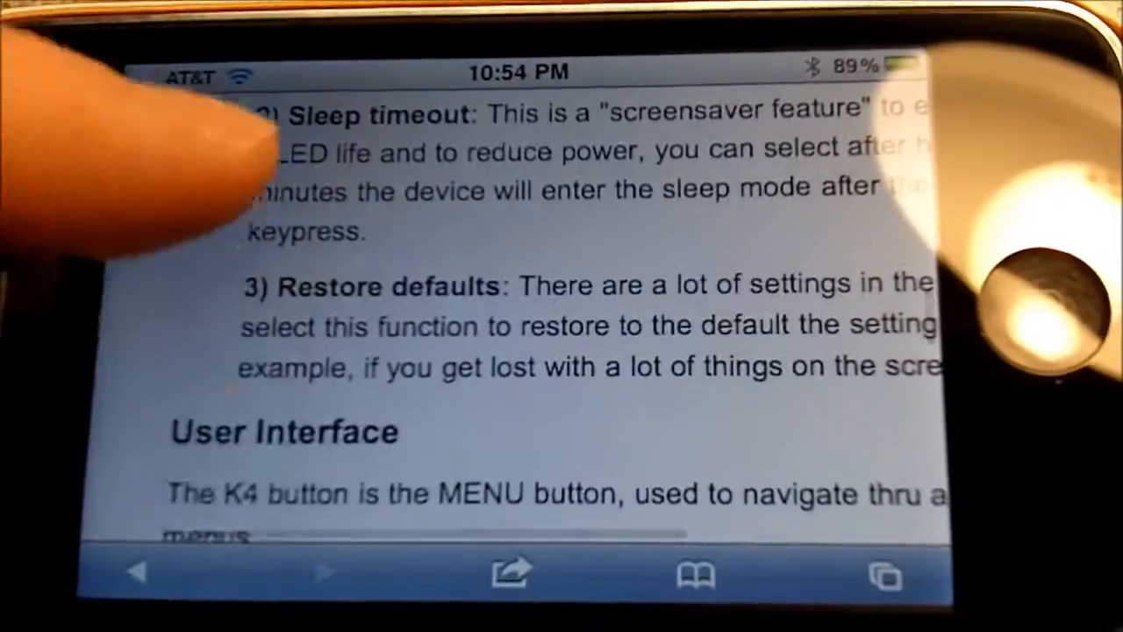
pyautogui.scroll(-3)
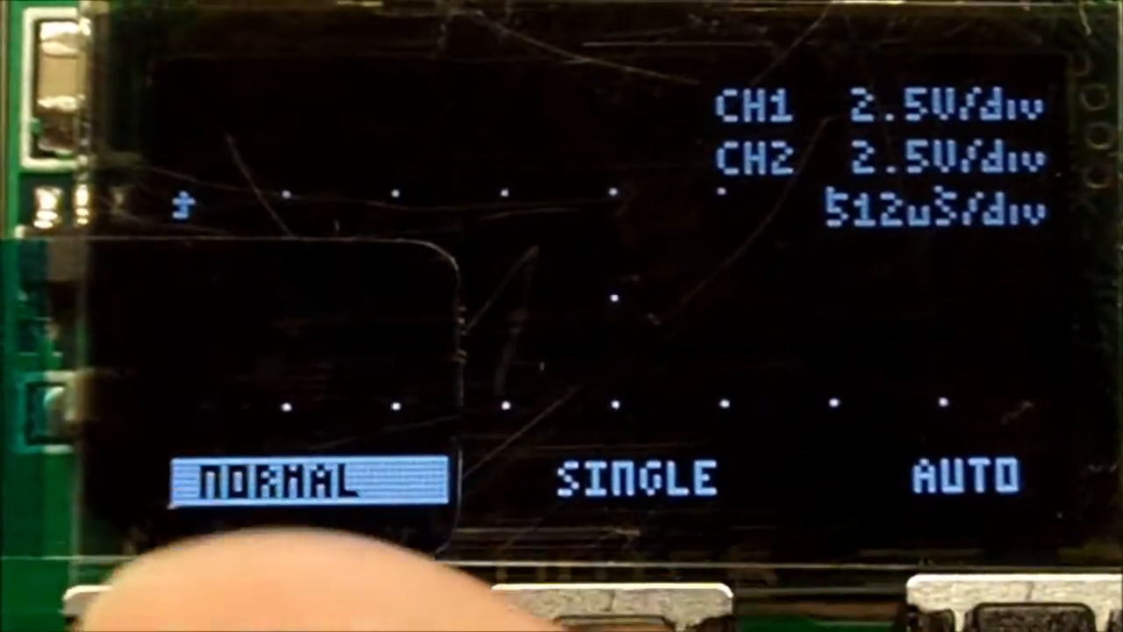
pyautogui.click(623, 477)
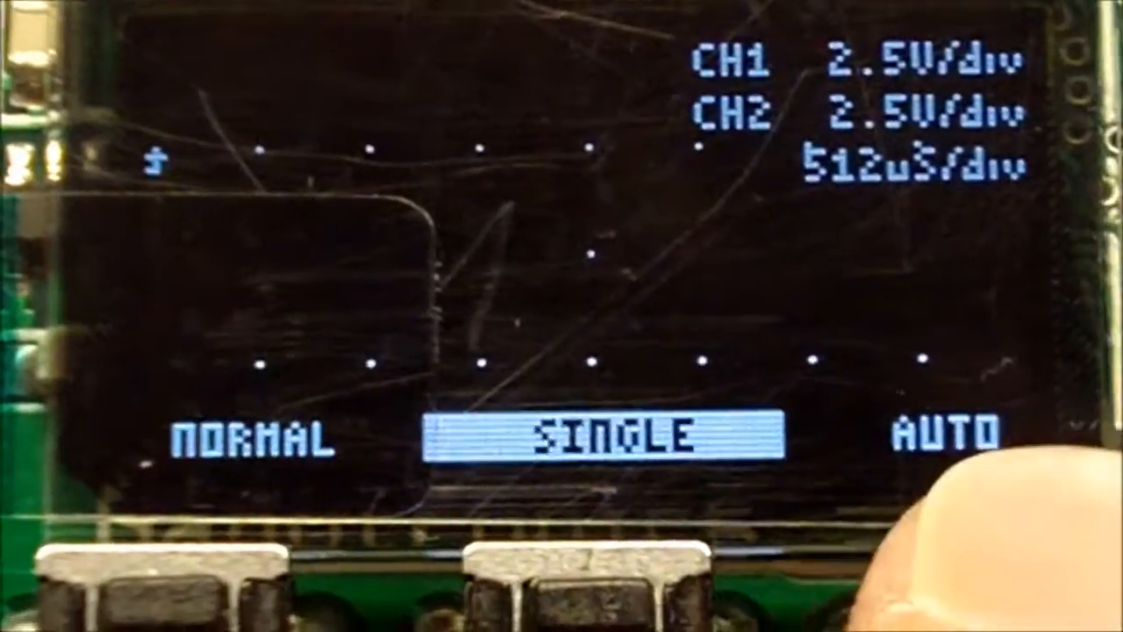
pyautogui.click(943, 434)
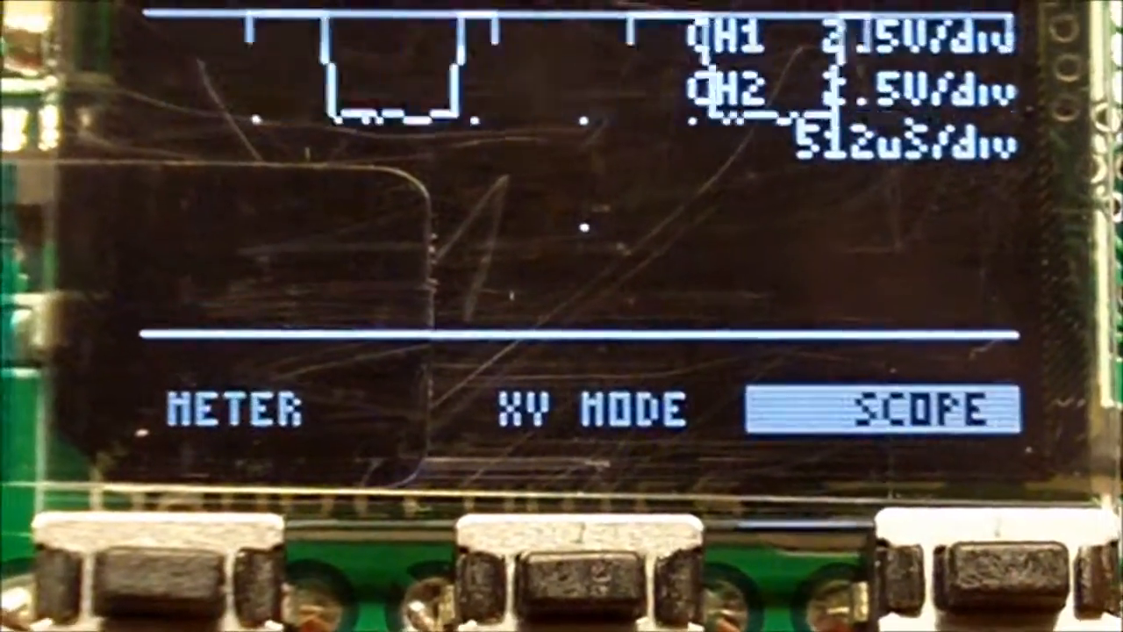
# Step: Switch to Meter mode to read 4.843 V on CH1 and 0.019 V on CH2
pyautogui.click(235, 406)
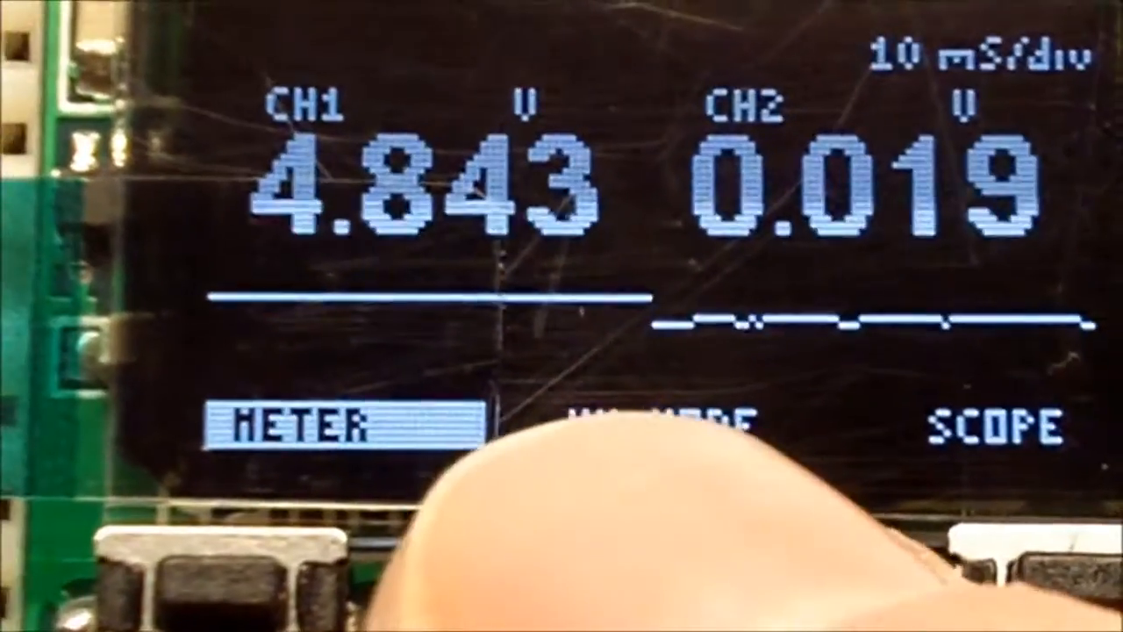
pyautogui.click(623, 425)
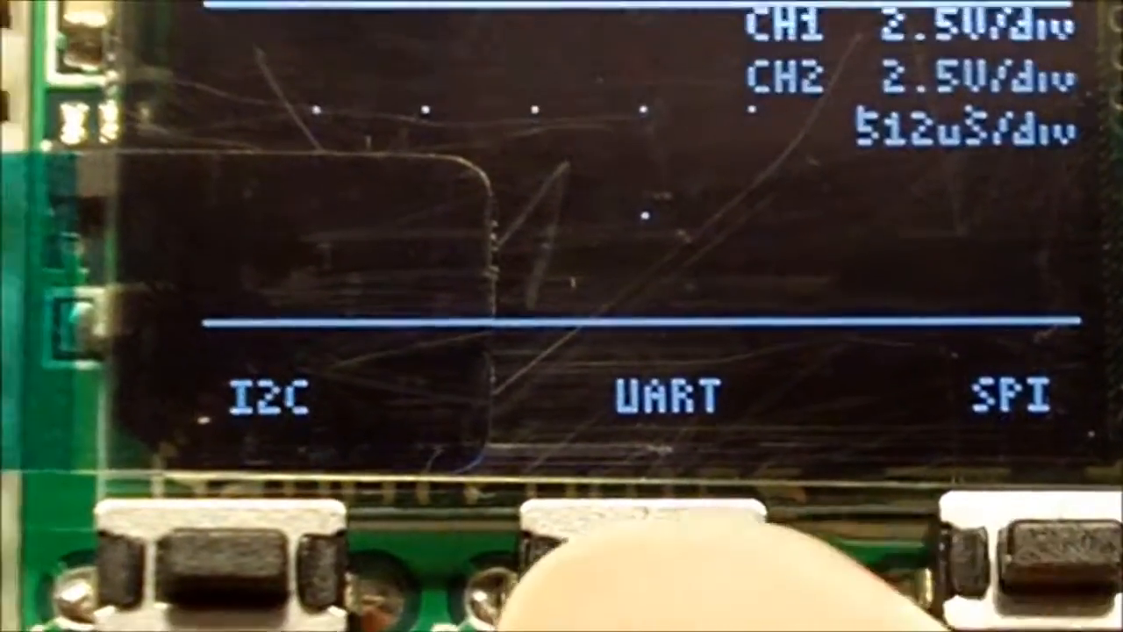
# Step: Go from the decode menu to the CH1/CH2/LOGIC menu and open CH1's settings
pyautogui.click(272, 399)
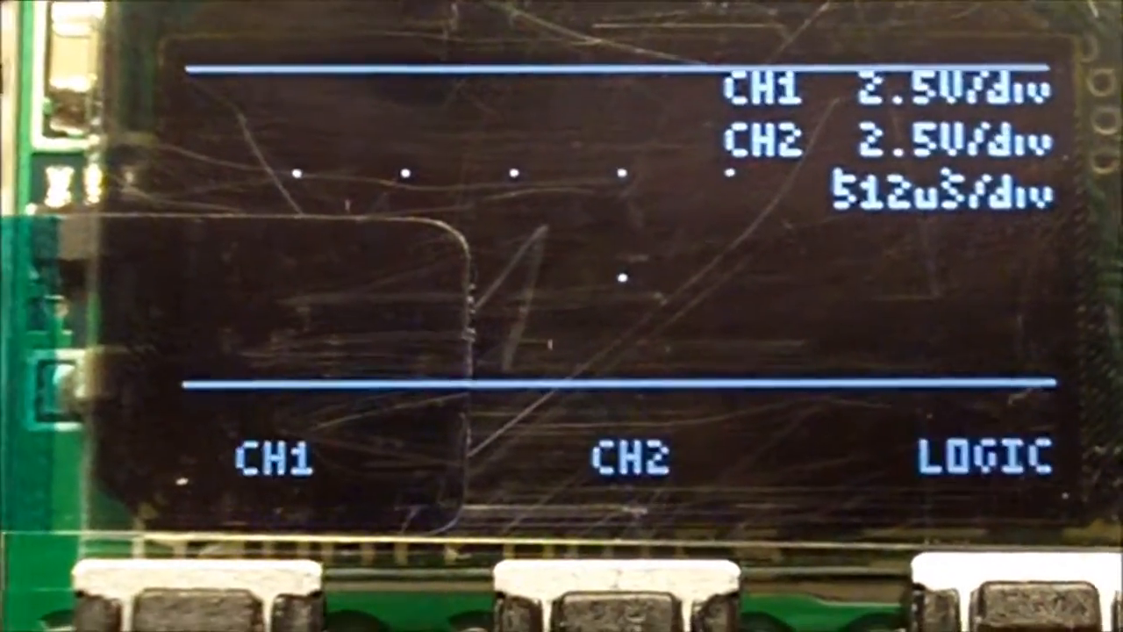
pyautogui.click(272, 458)
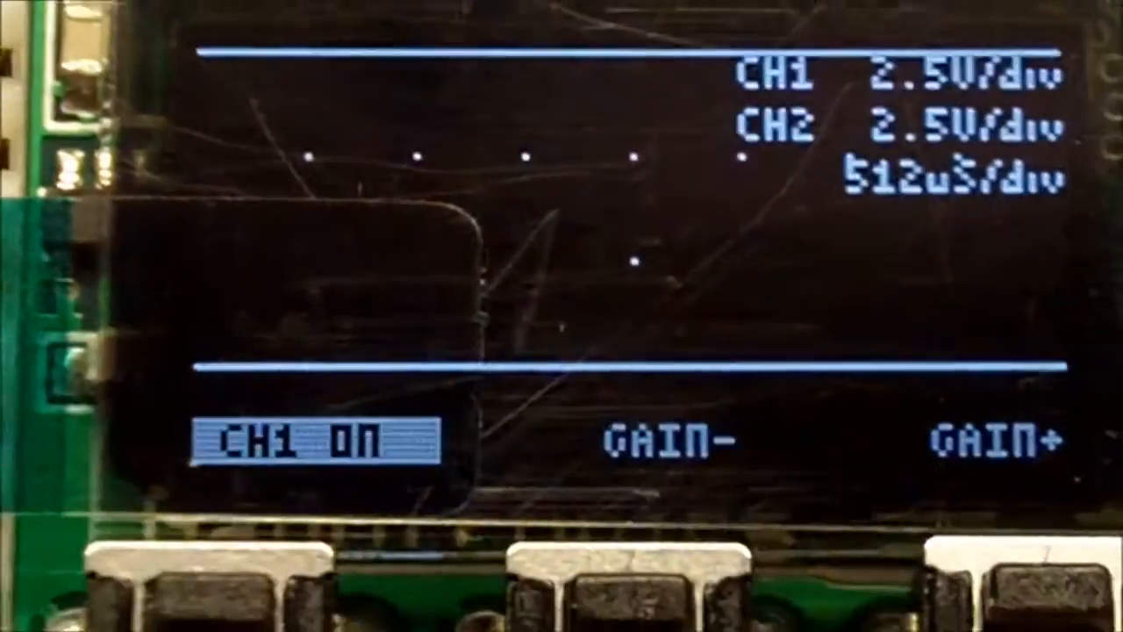